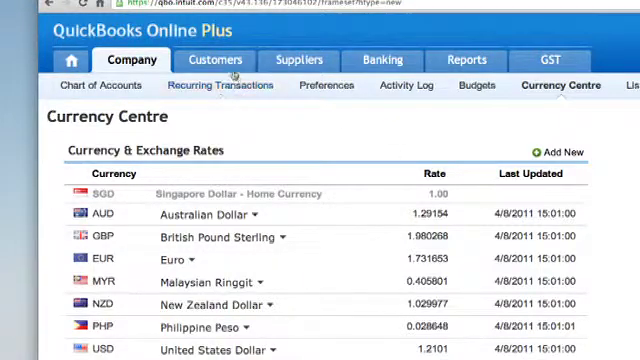
Step: Leave the currency rates for the Customer Centre showing Cheng-Cheng Lok's open invoices
click(195, 55)
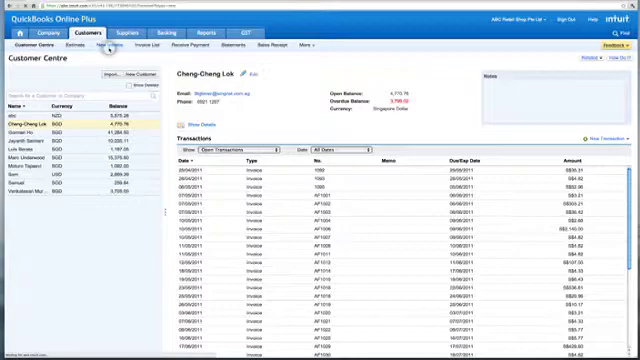
click(105, 46)
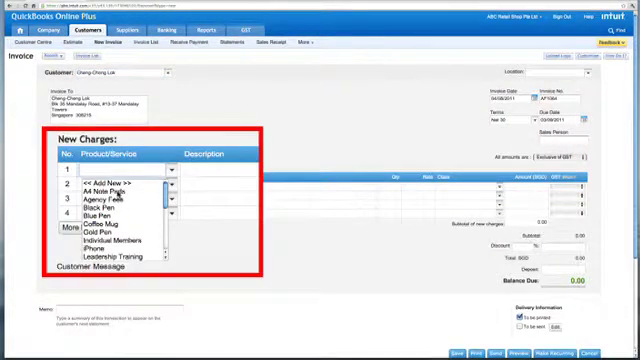
click(103, 189)
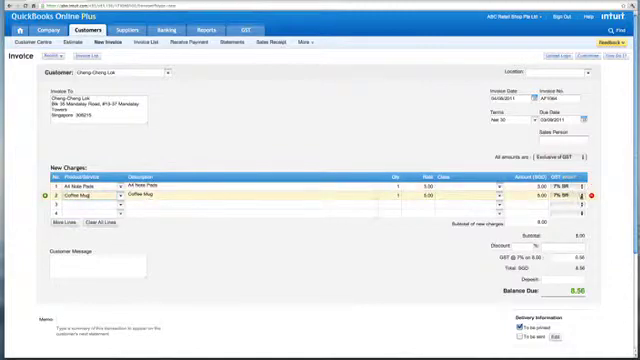
click(562, 197)
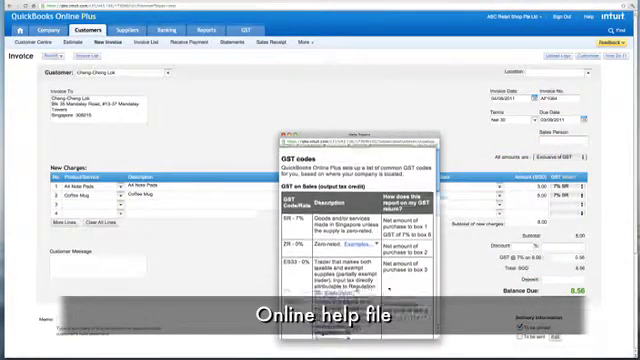
scroll(down, 3)
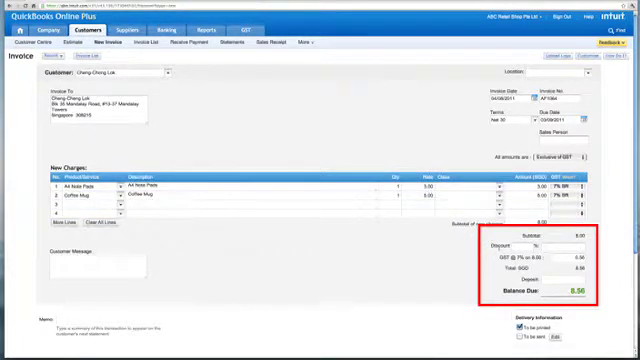
scroll(down, 3)
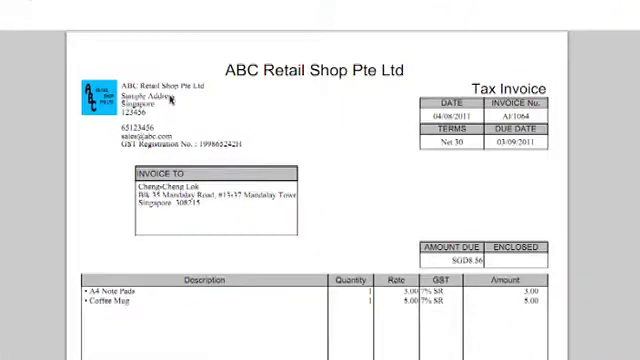
mouse_move(435, 95)
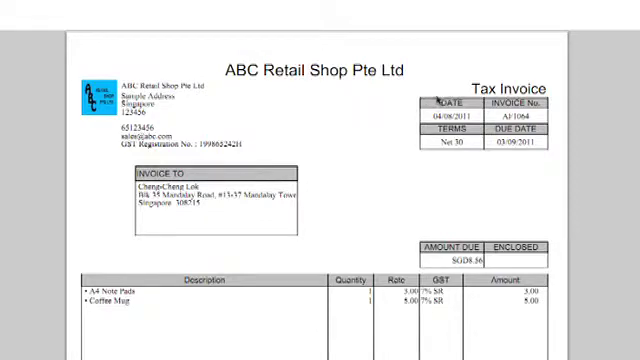
mouse_move(170, 296)
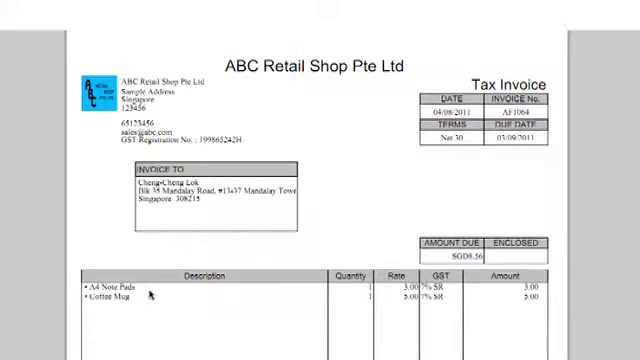
scroll(down, 3)
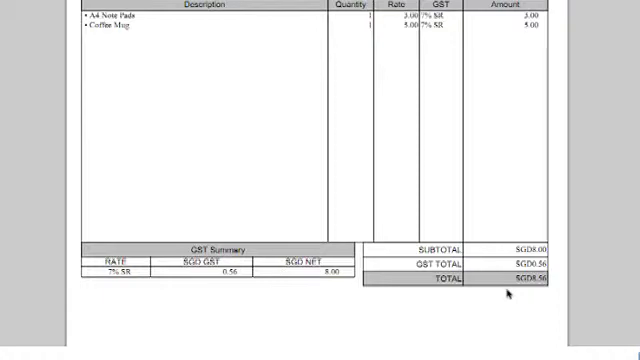
mouse_move(200, 300)
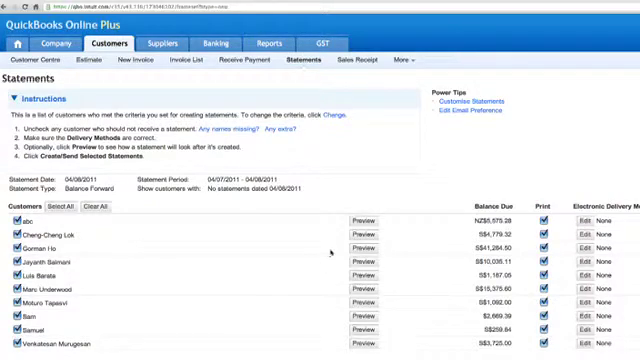
Step: Preview a customer's statement from the Statements list
click(361, 222)
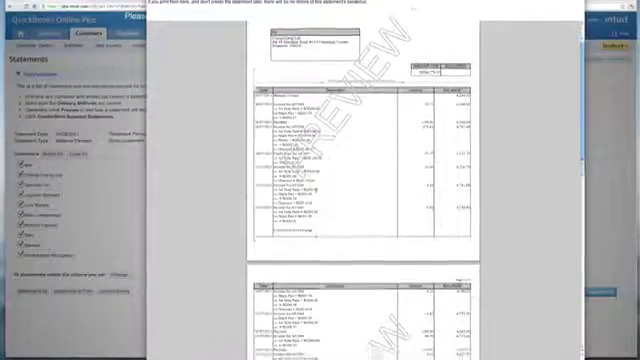
Step: Scroll down the statement preview to see further transaction lines and running balances
scroll(down, 3)
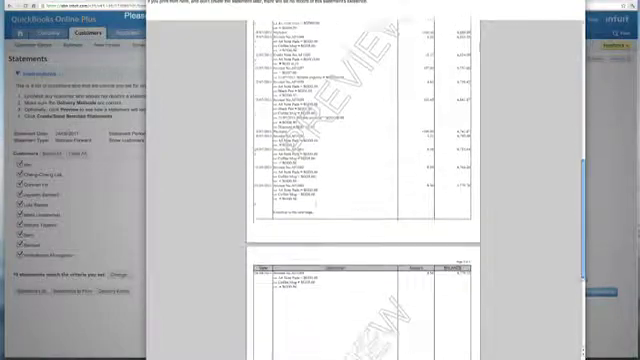